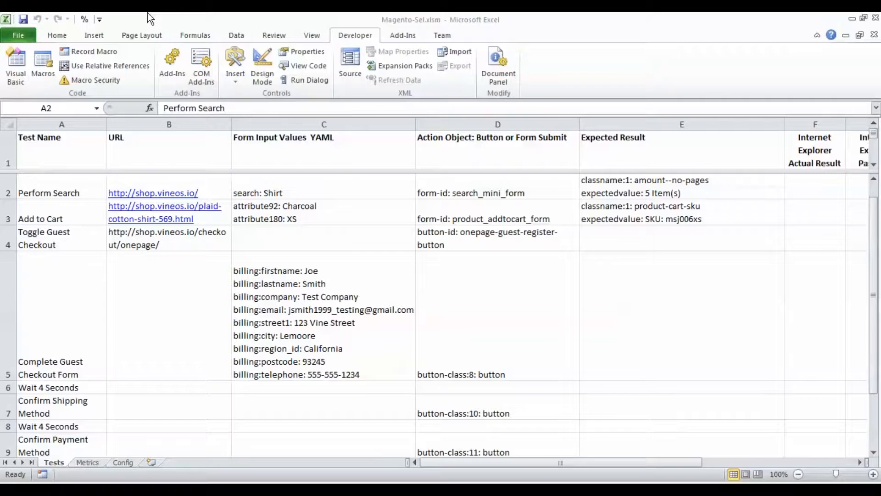
Review the test steps, from Perform Search through Guest Checkout to Wait 8 Seconds.
left_click(60, 192)
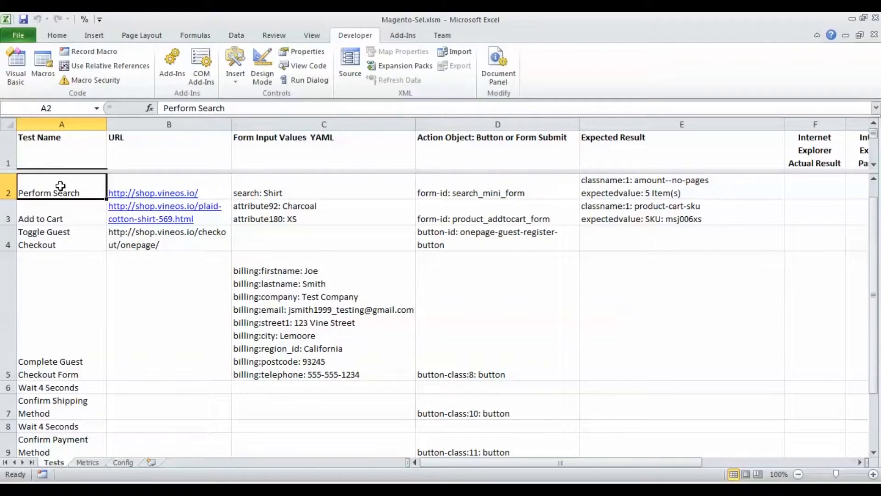
left_click(51, 218)
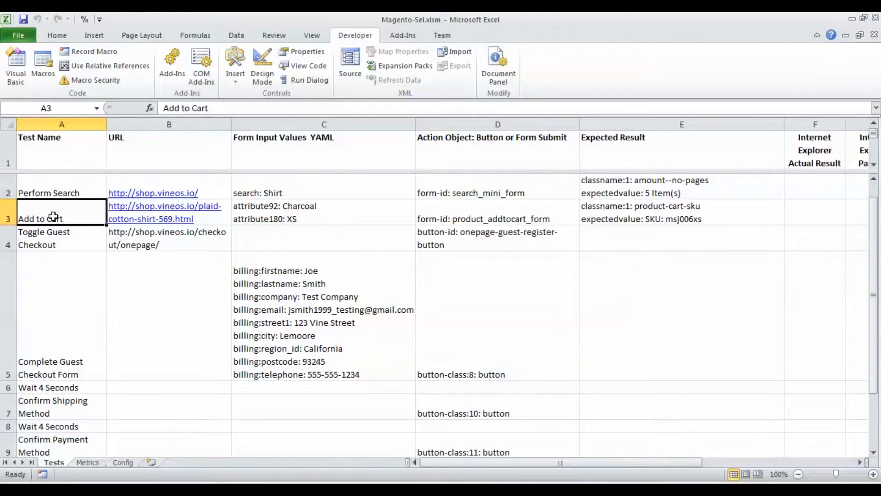
left_click(54, 237)
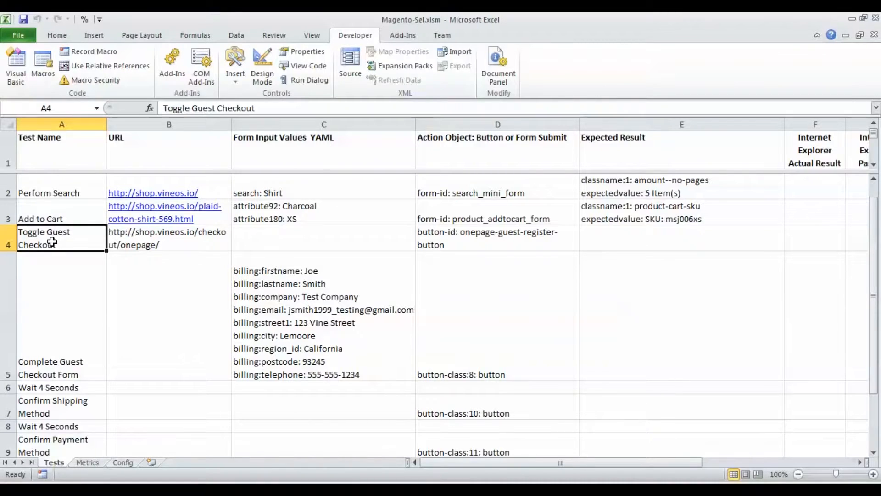
left_click(62, 315)
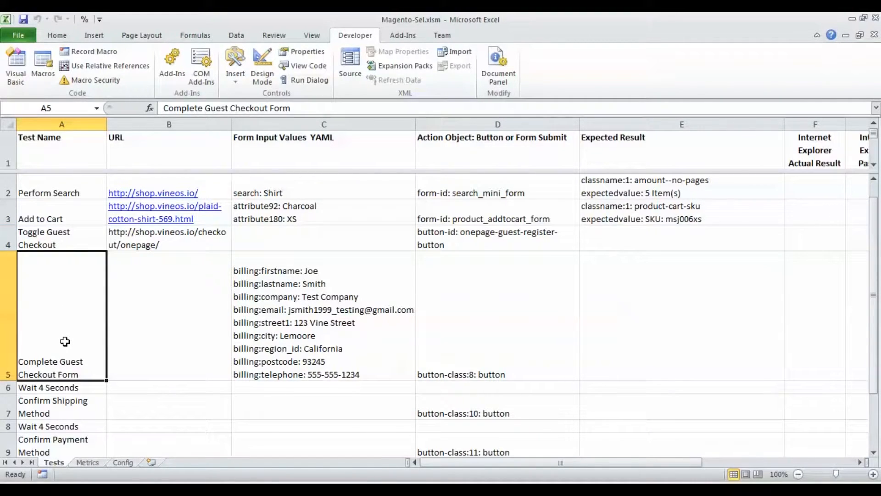
left_click(48, 388)
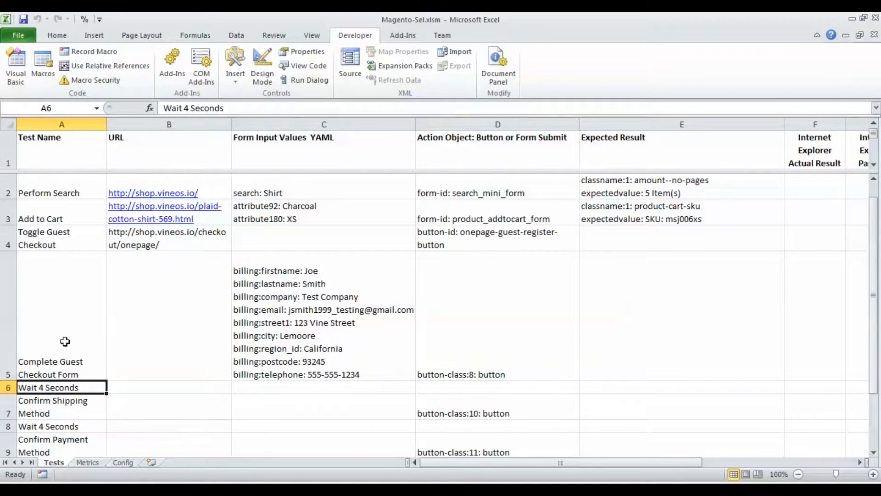
left_click(61, 406)
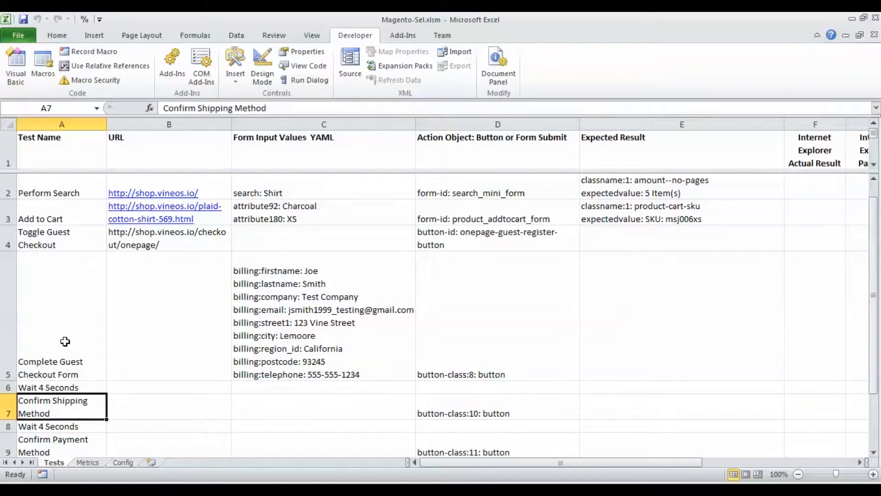
left_click(62, 426)
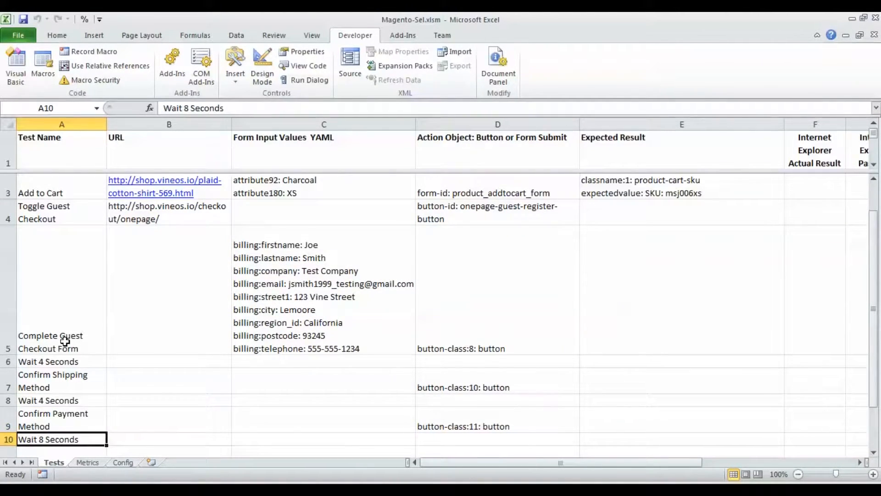
scroll("down", 3)
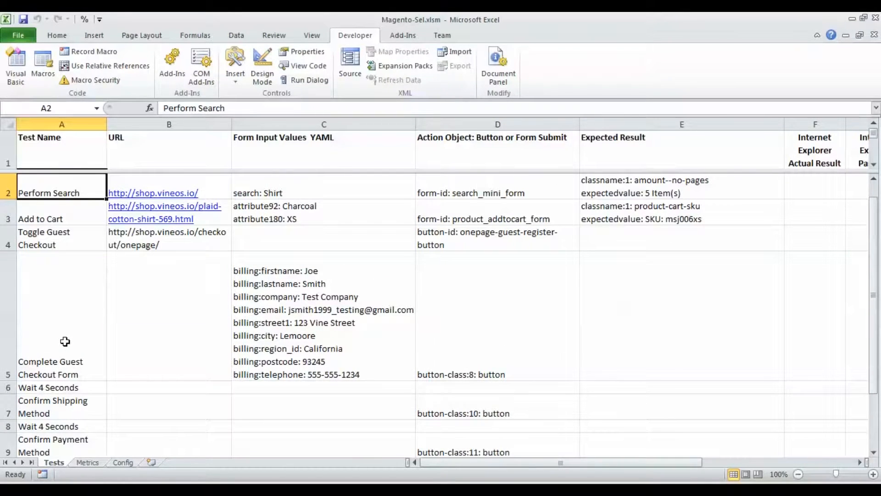
Inspect the Perform Search URL, search input and submit values, and the Chrome/FireFox result columns.
left_click(169, 193)
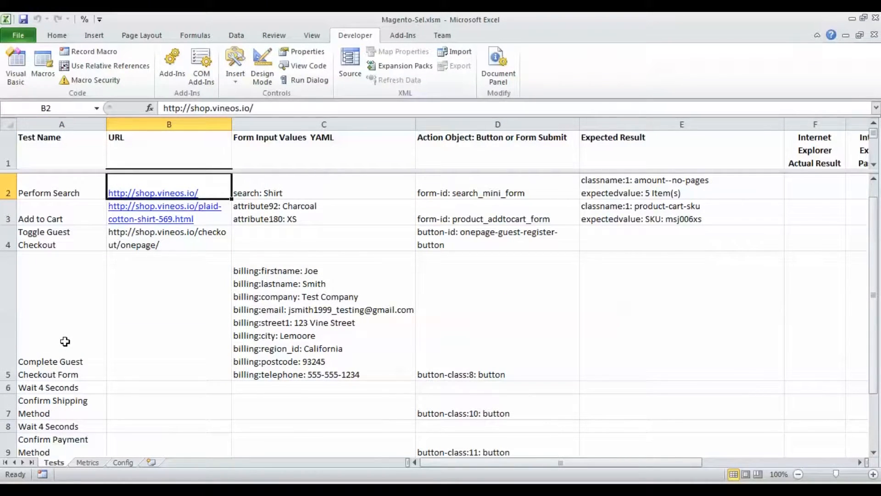
left_click(324, 192)
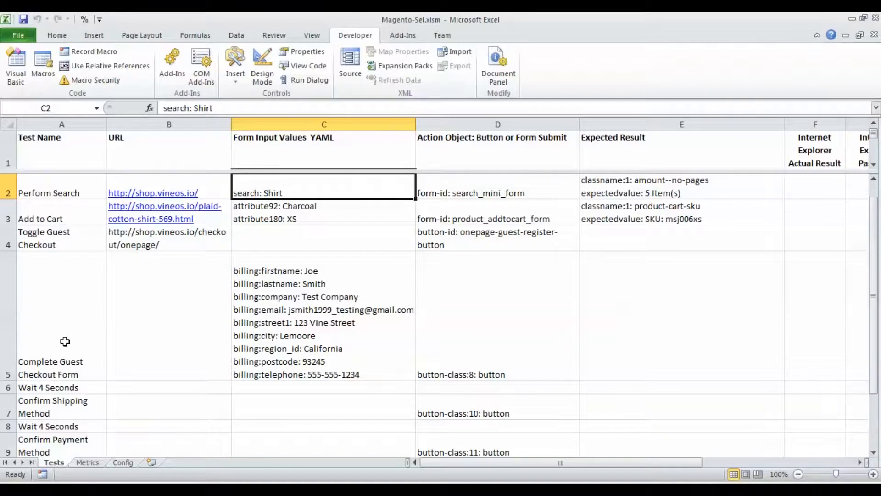
left_click(497, 193)
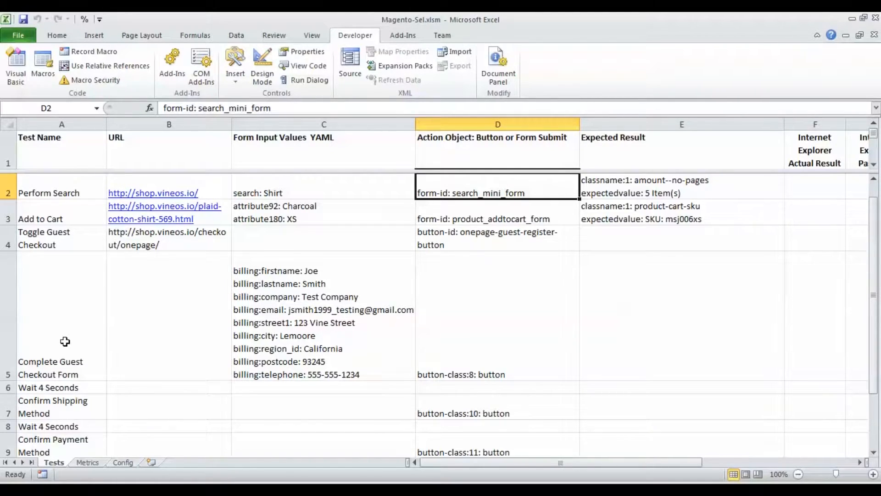
left_click(681, 185)
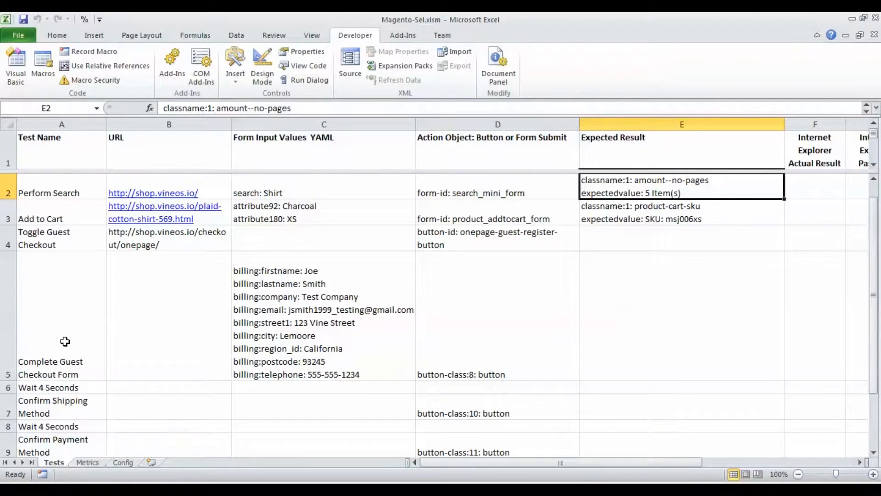
scroll("right", 3)
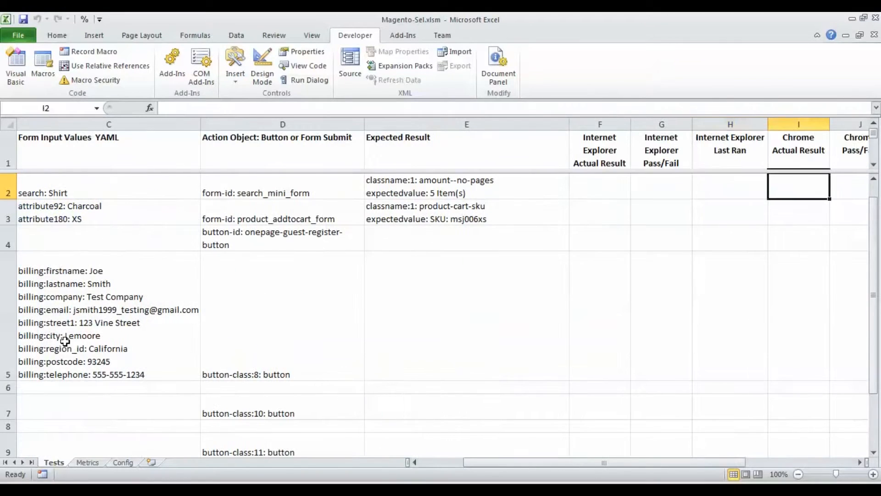
scroll("right", 3)
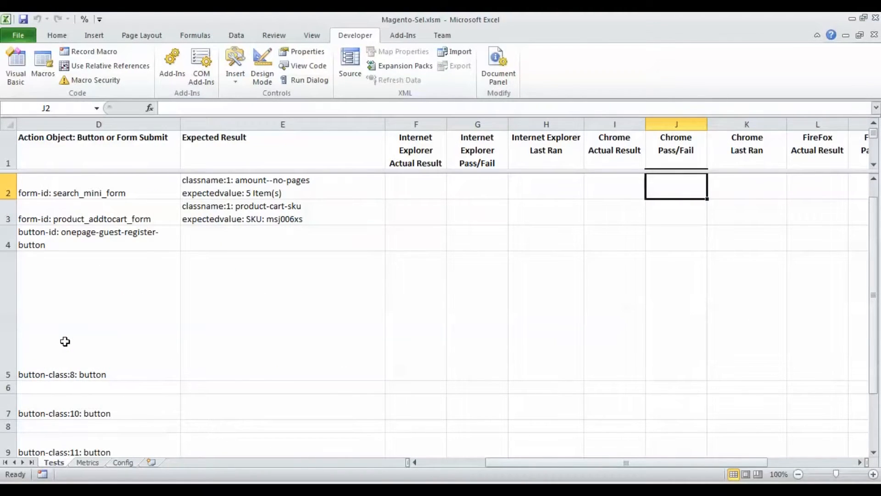
left_click(817, 186)
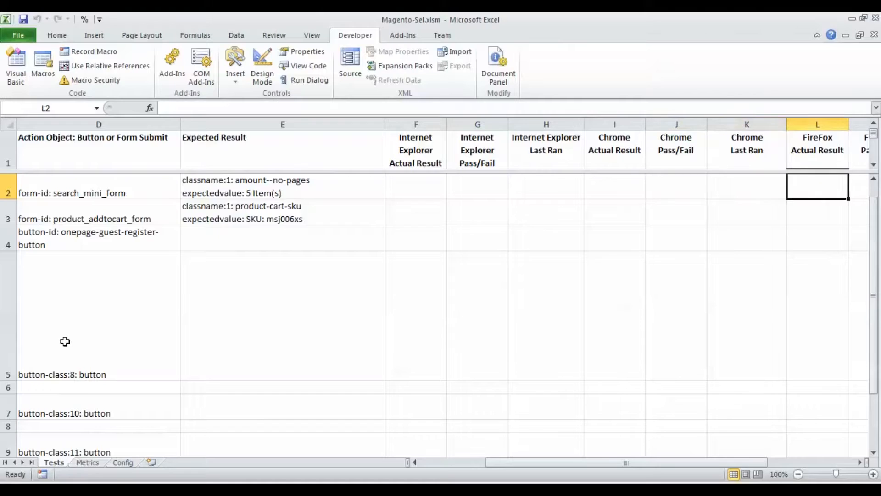
left_click(676, 185)
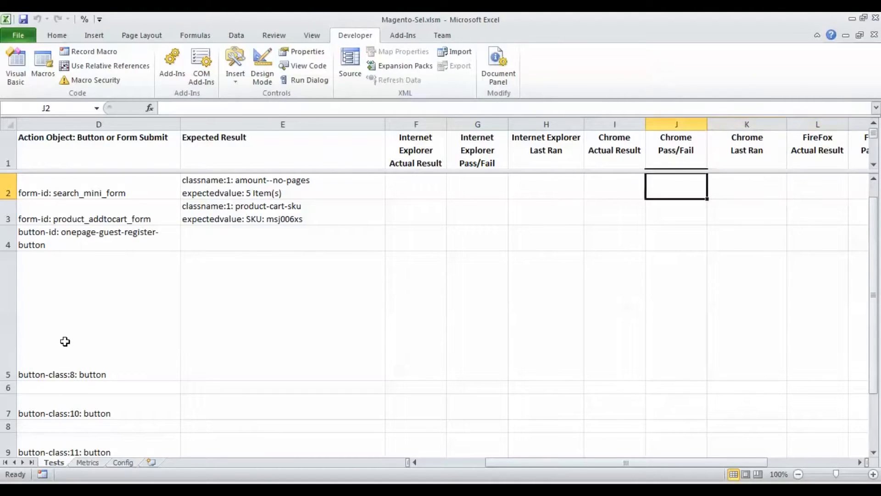
scroll("left", 3)
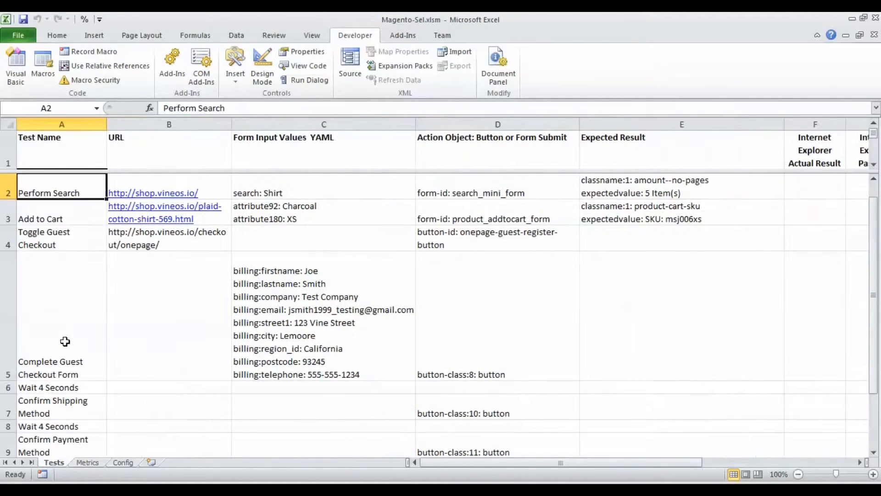
Check the Internet Explorer and Chrome entries on the Config sheet and start the test run.
left_click(122, 463)
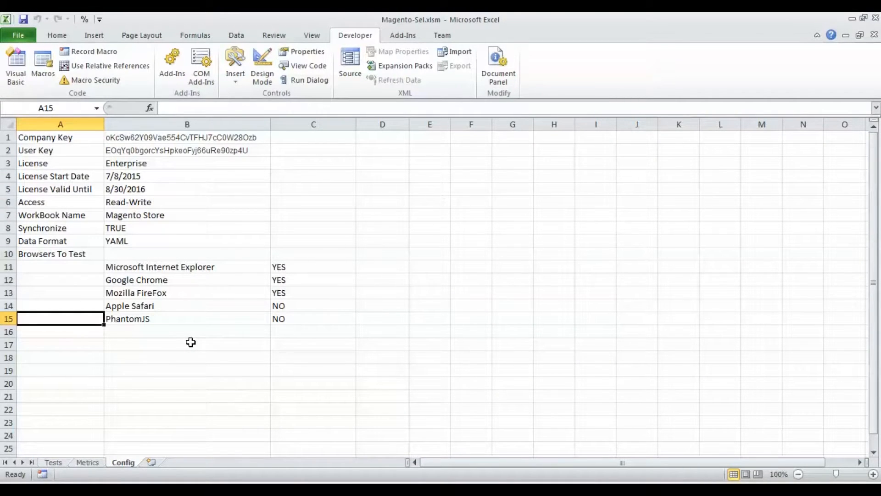
left_click(187, 280)
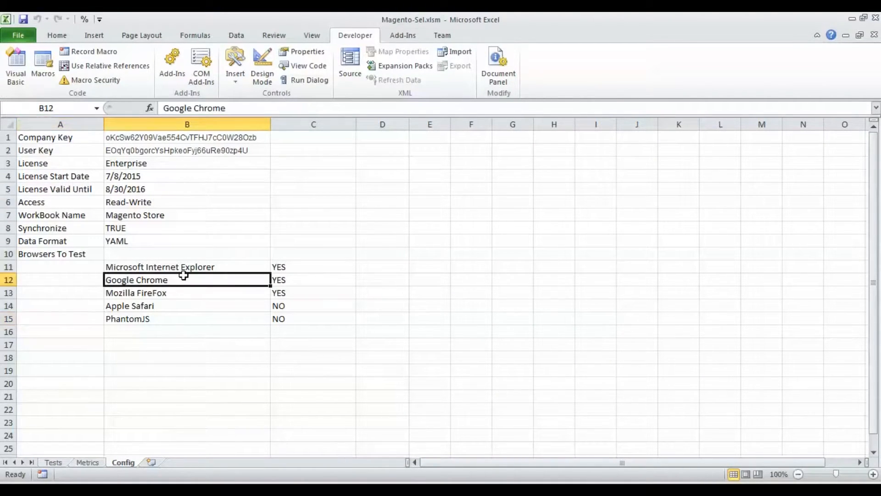
left_click(187, 266)
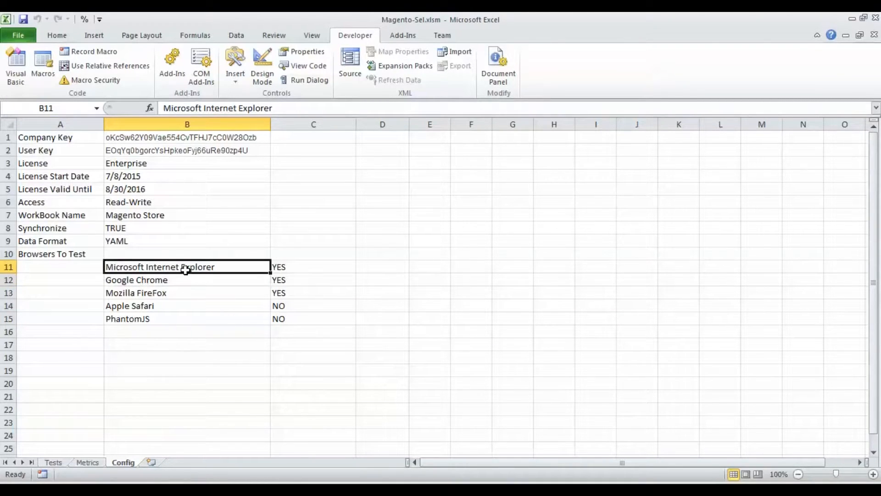
mouse_move(180, 288)
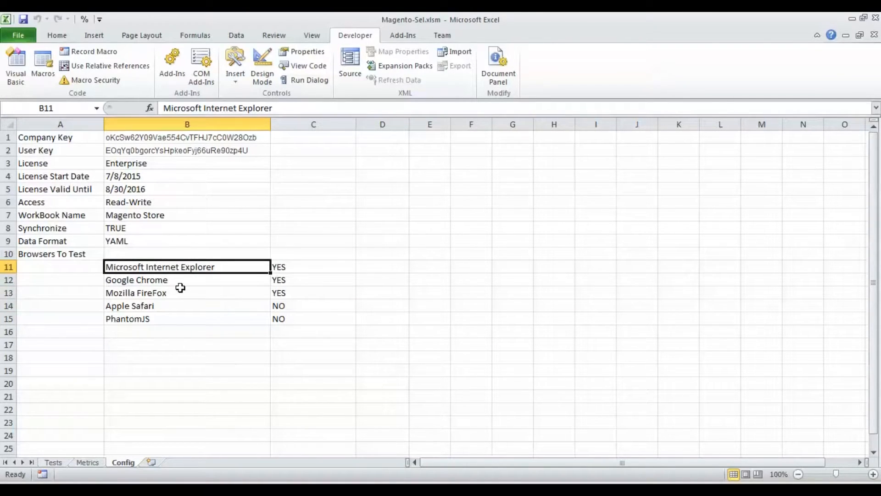
mouse_move(174, 305)
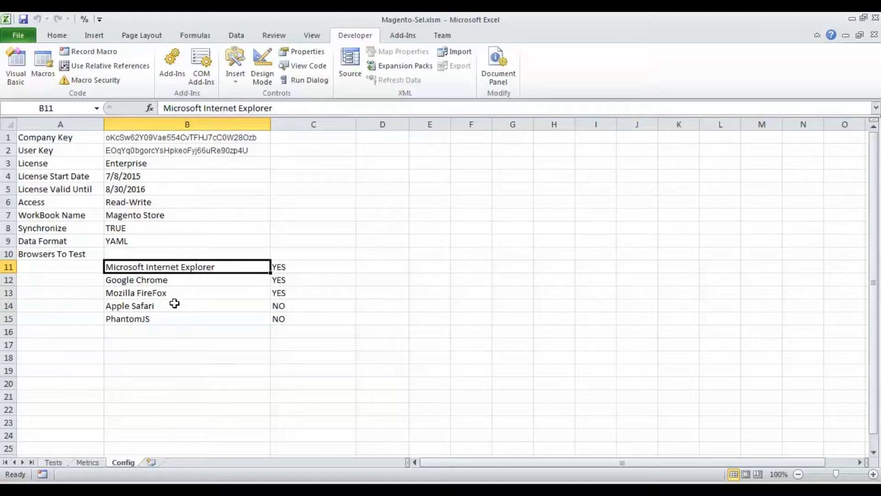
mouse_move(162, 318)
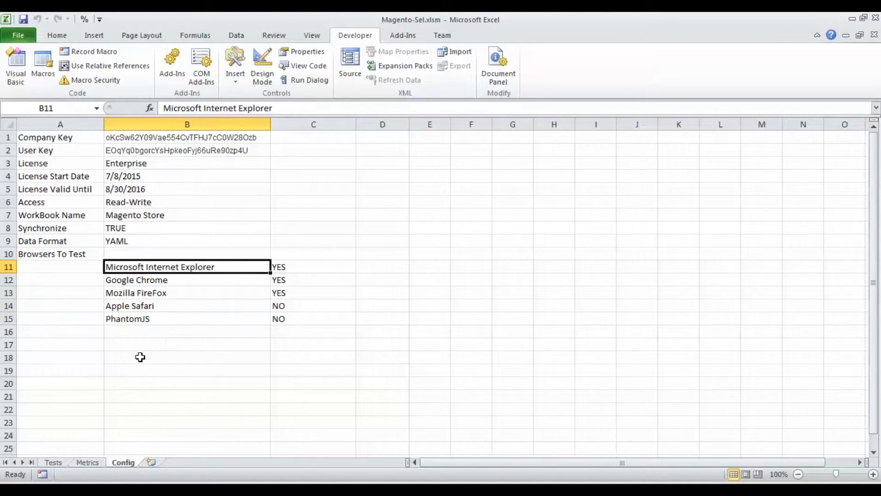
left_click(53, 462)
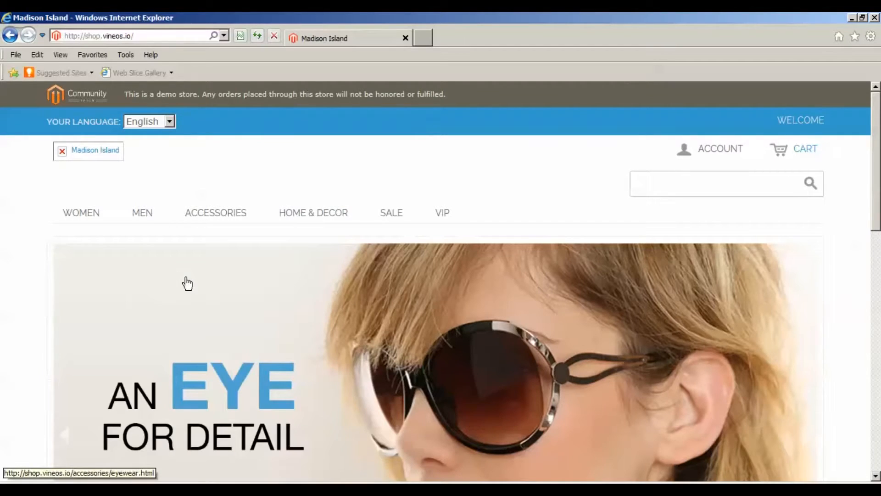
Search for 'Shirt', add the charcoal XS Plaid Cotton Shirt to the cart, and proceed to checkout.
type("Shirt")
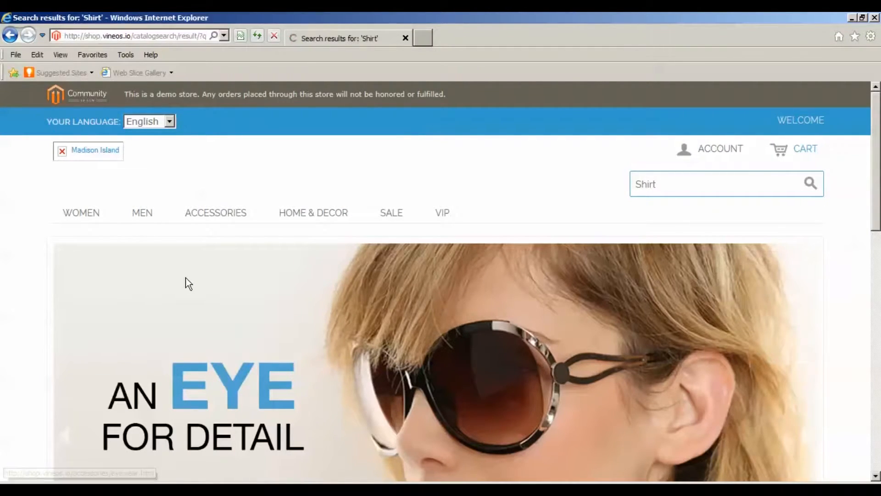
left_click(809, 183)
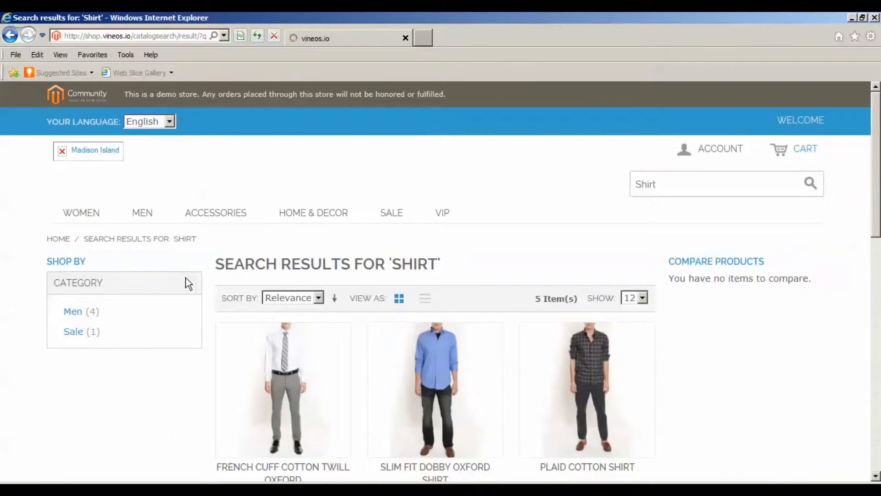
left_click(587, 390)
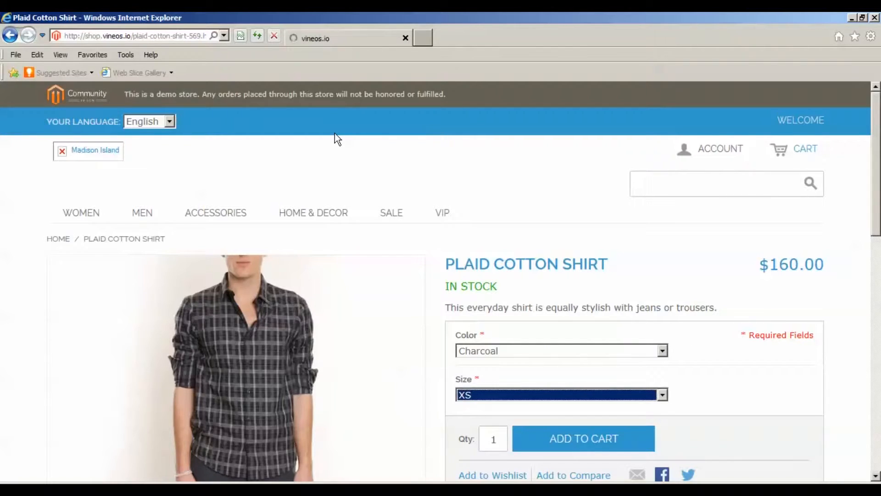
left_click(583, 439)
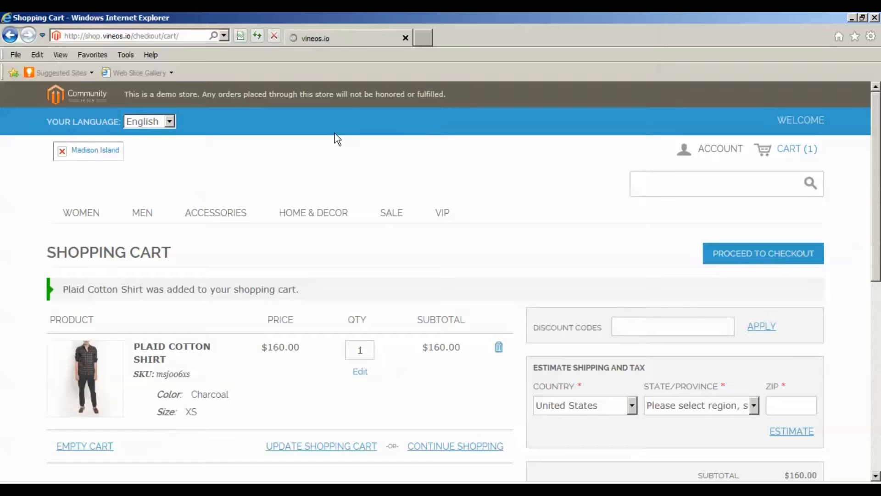
left_click(763, 253)
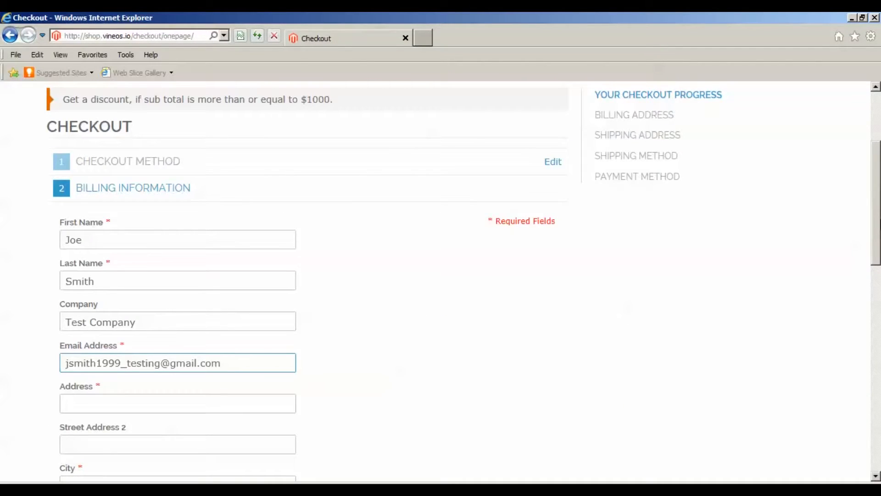
left_click(177, 403)
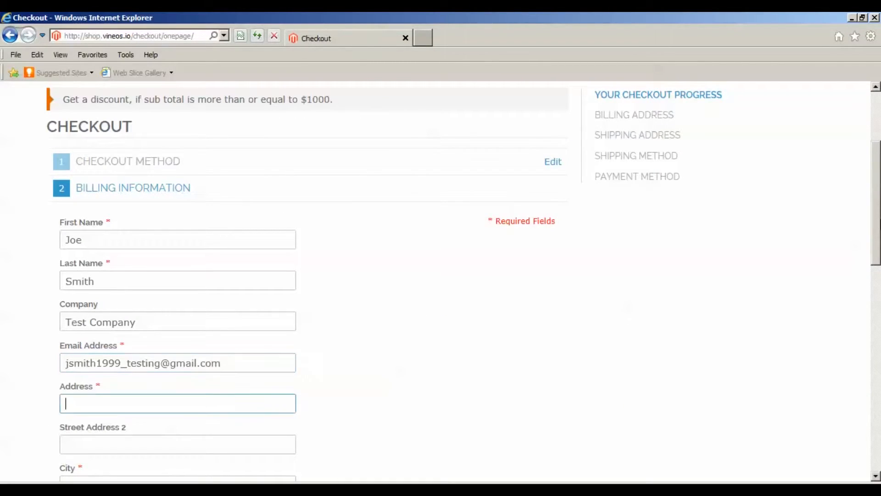
type("123 Vine Street")
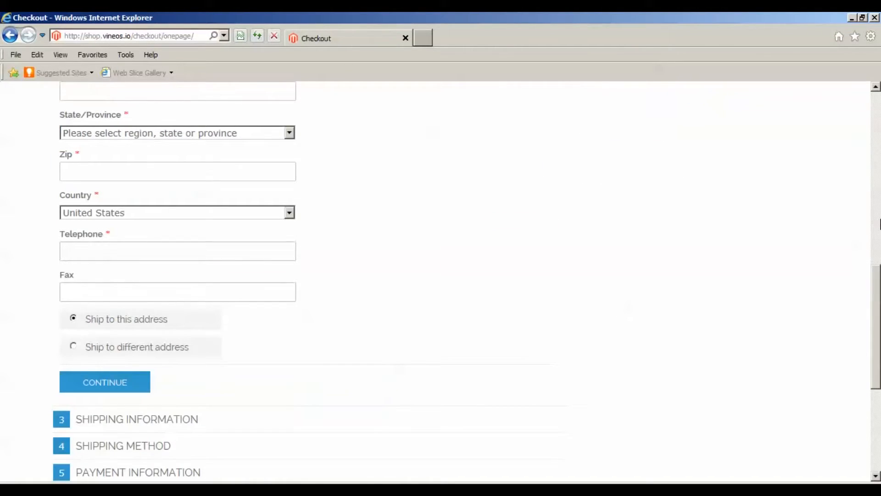
type("Lemoore")
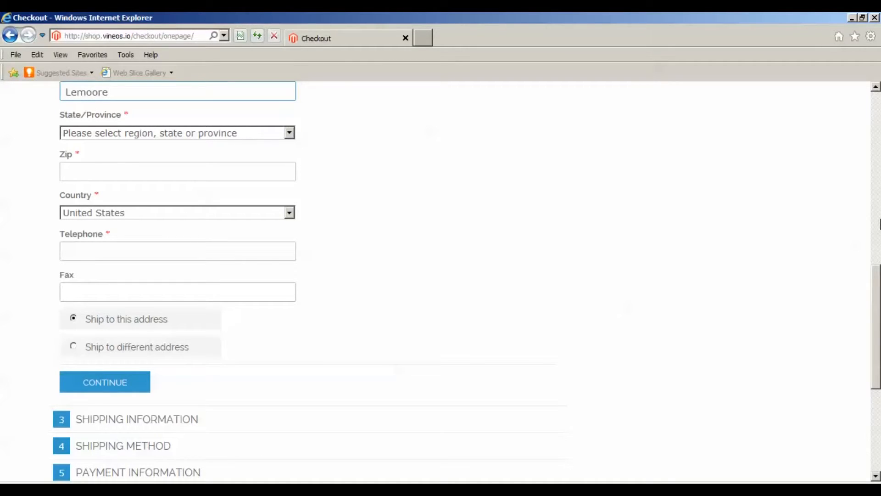
left_click(177, 133)
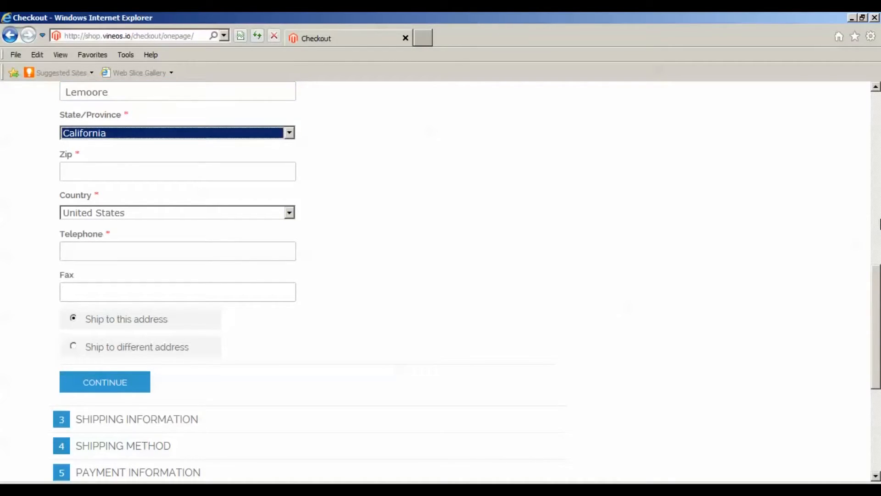
type("93245")
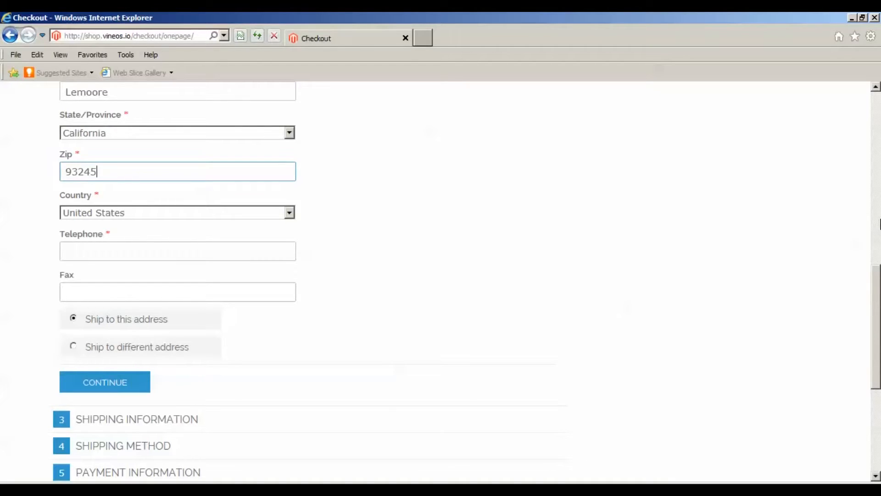
type("555-555-1234")
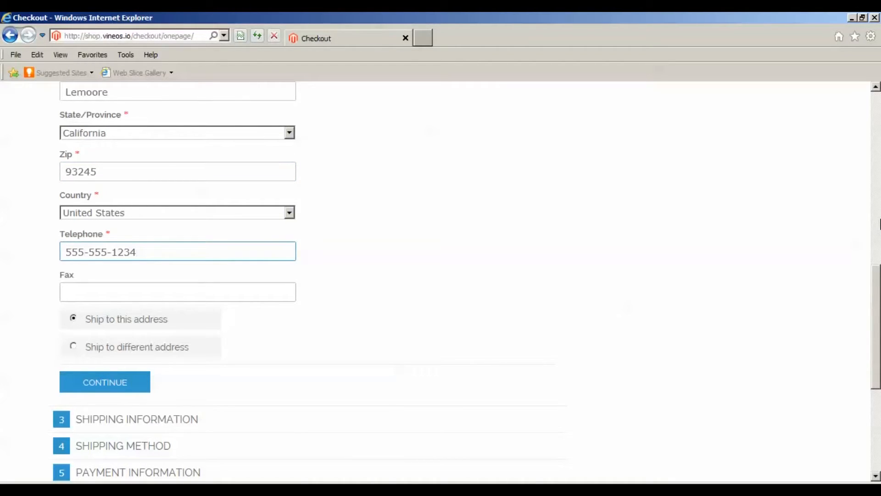
left_click(104, 382)
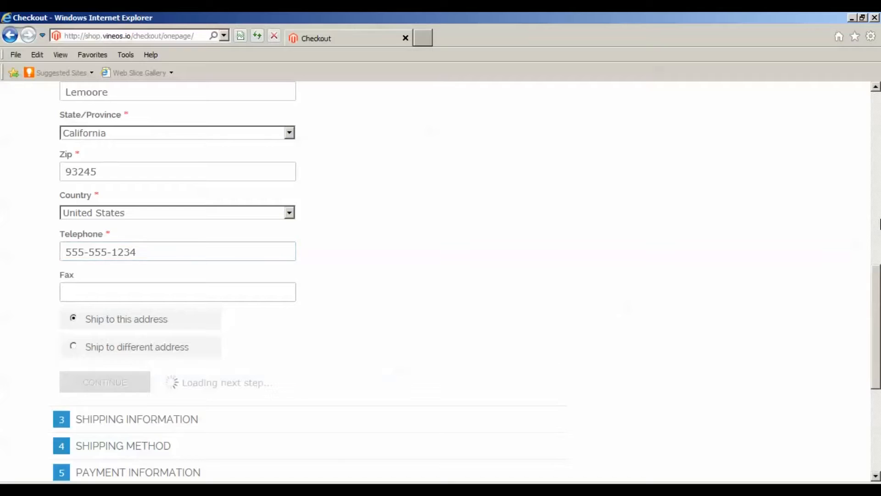
Ship to the billing address by Flat Rate, pay Cash On Delivery, and place the order.
left_click(105, 383)
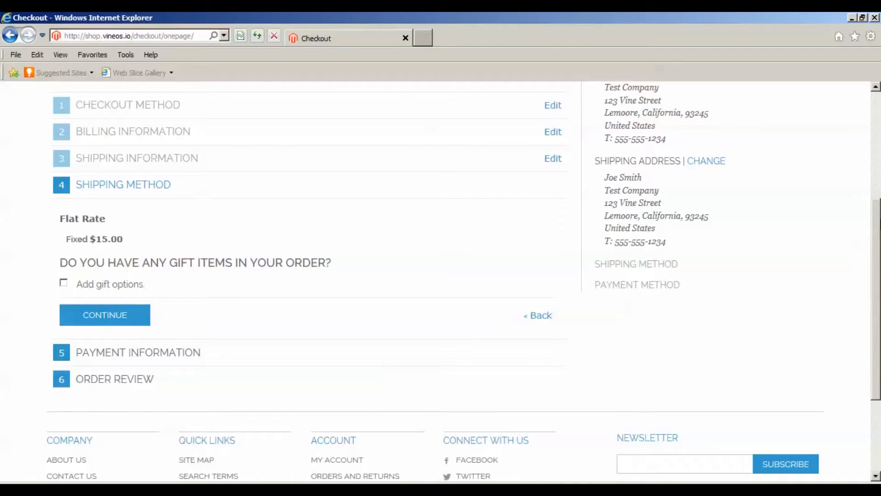
left_click(105, 315)
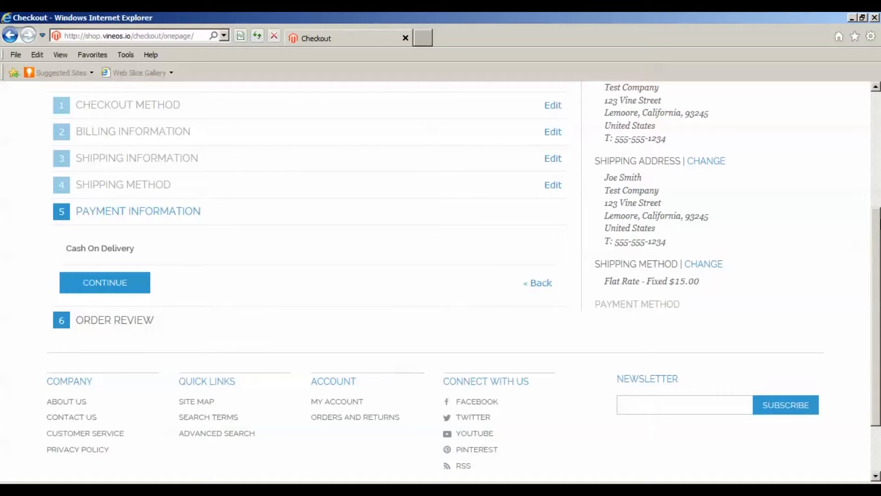
left_click(105, 283)
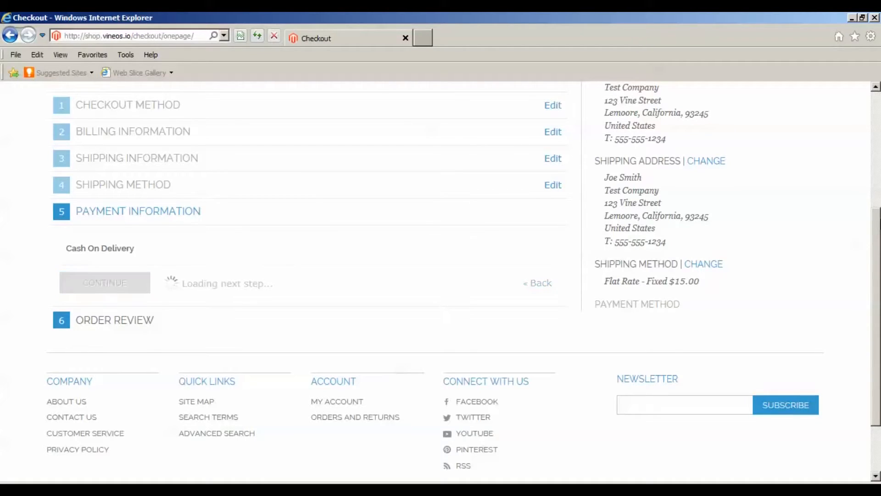
left_click(104, 283)
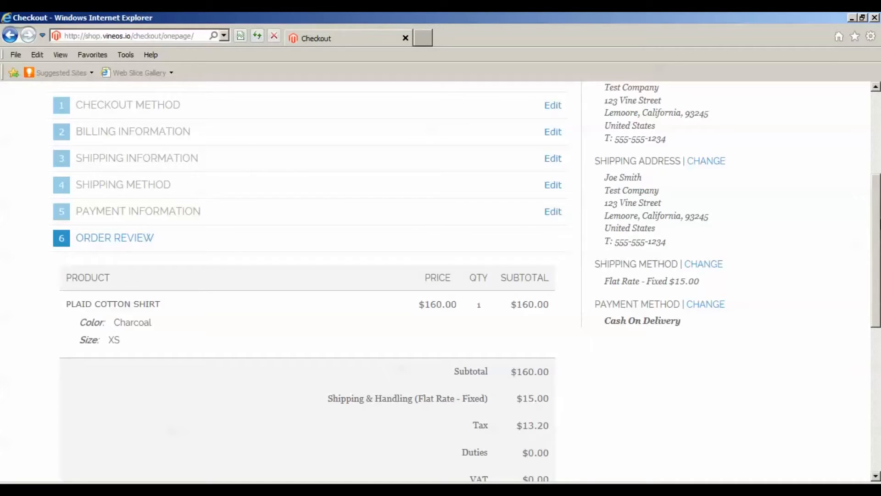
scroll("down", 3)
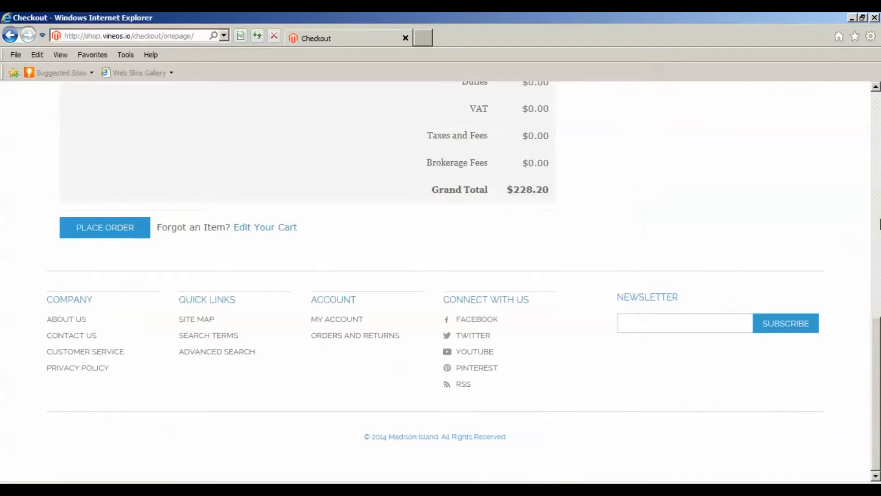
left_click(104, 228)
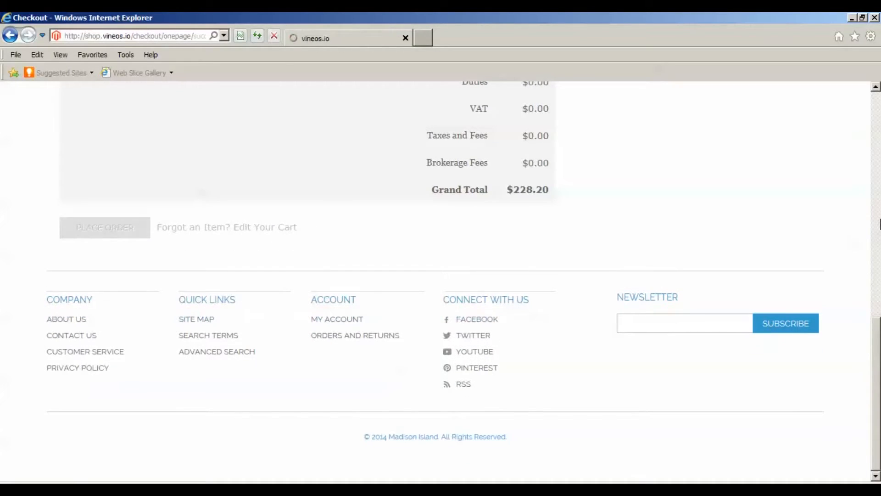
left_click(104, 227)
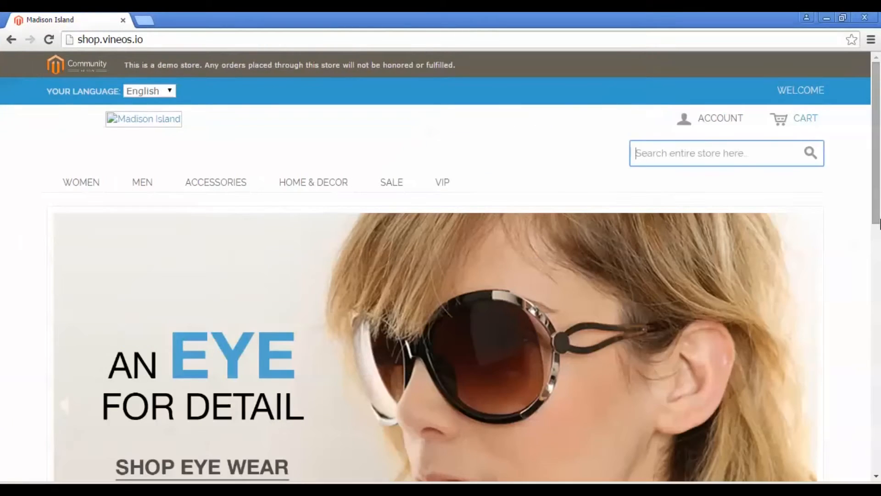
In Chrome, search 'Shirt', cart the charcoal XS shirt, and continue through Flat Rate to Cash On Delivery.
type("Shirt")
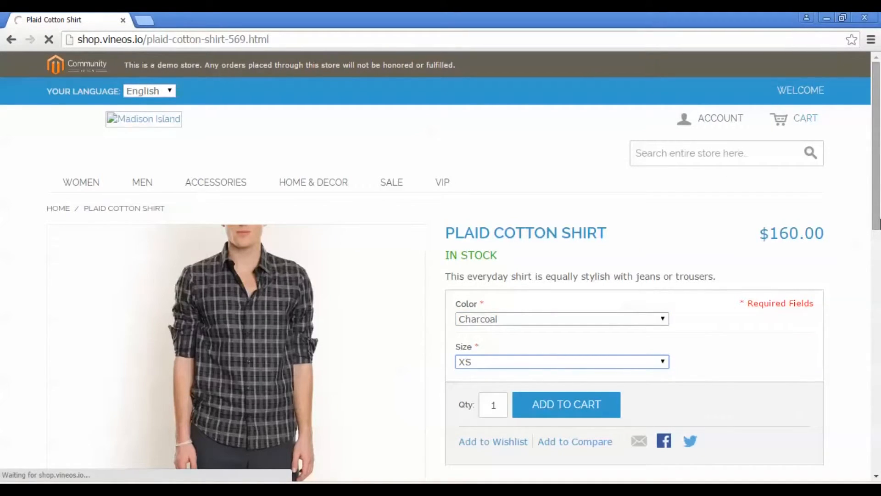
left_click(566, 404)
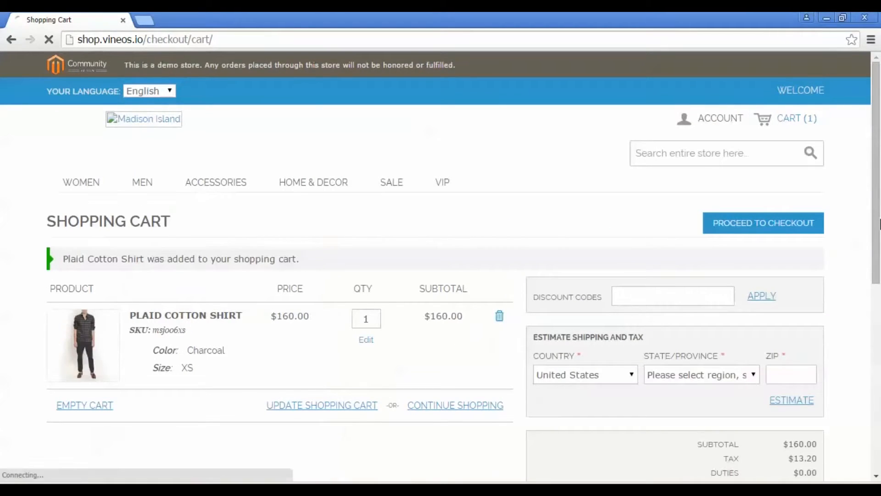
left_click(763, 222)
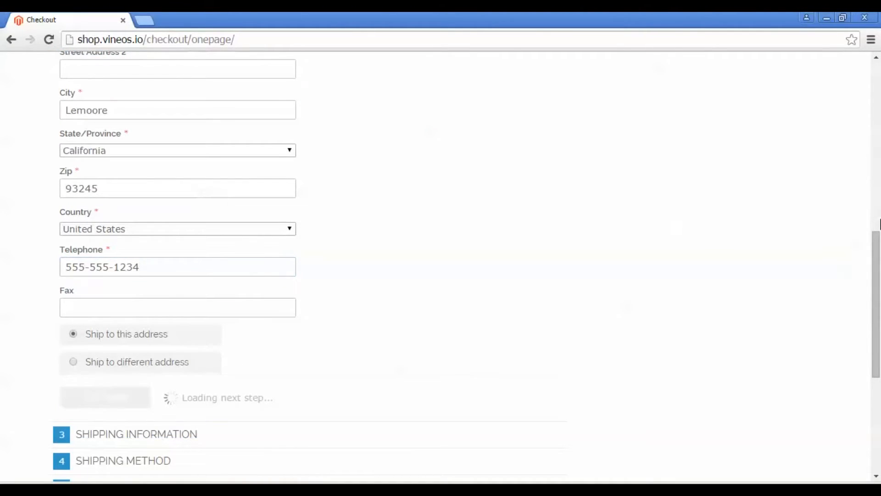
left_click(105, 398)
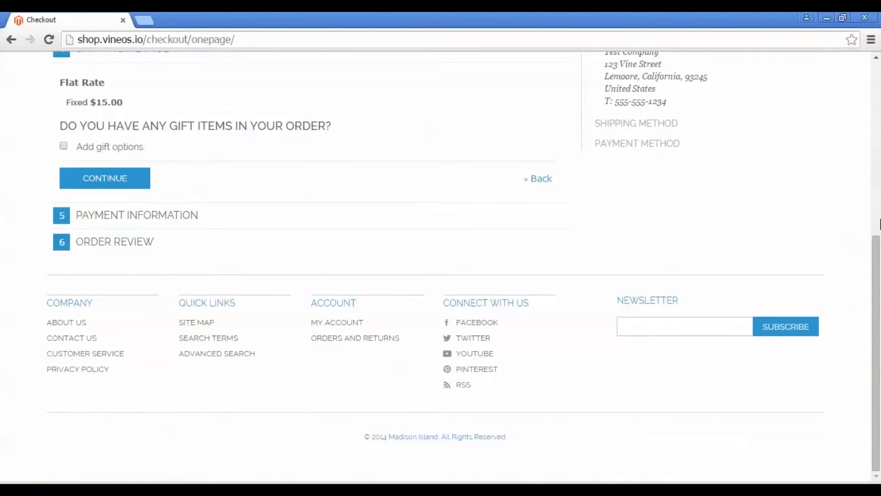
left_click(105, 178)
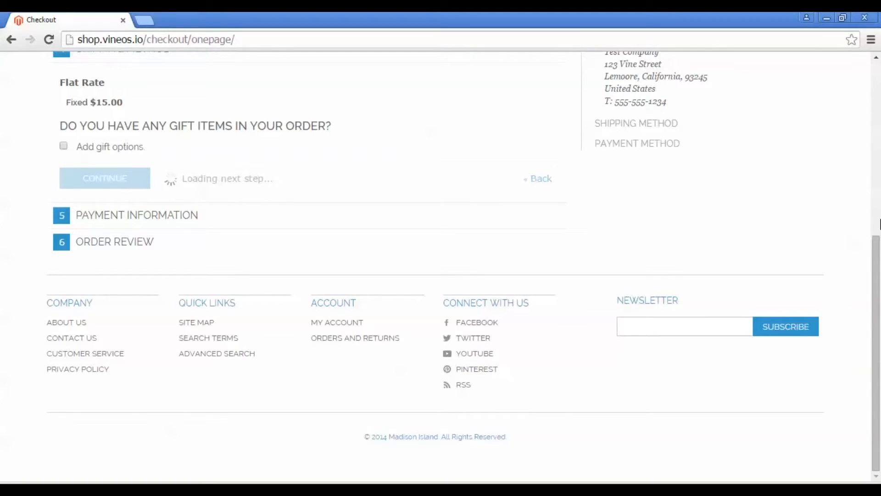
left_click(105, 178)
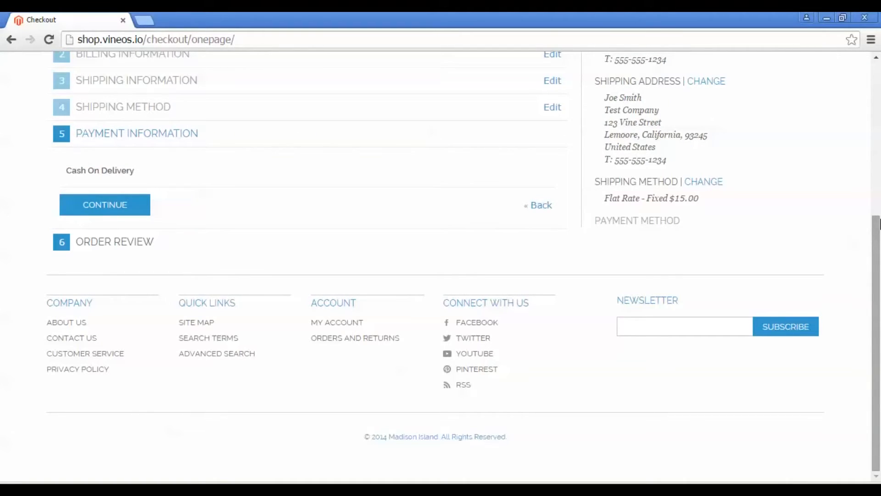
left_click(104, 205)
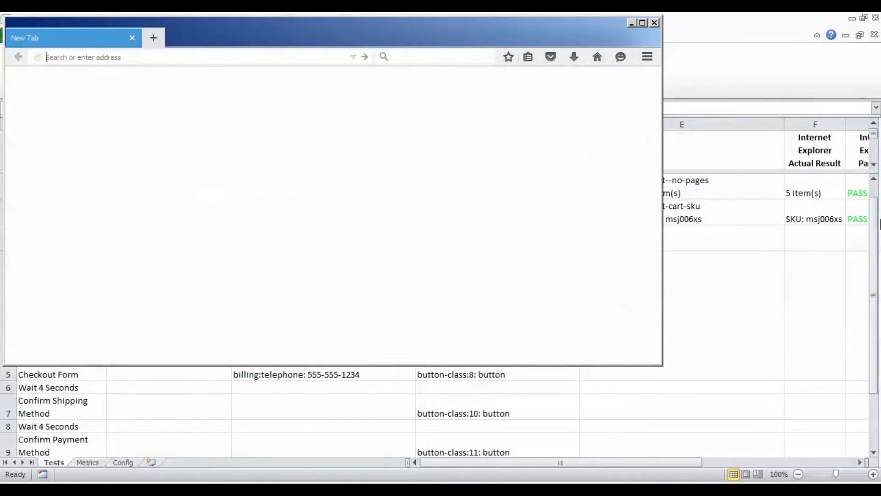
Go to shop.vineos.io, add the Charcoal XS Plaid Cotton Shirt to the cart, and proceed to checkout.
type("shop.vineos.io")
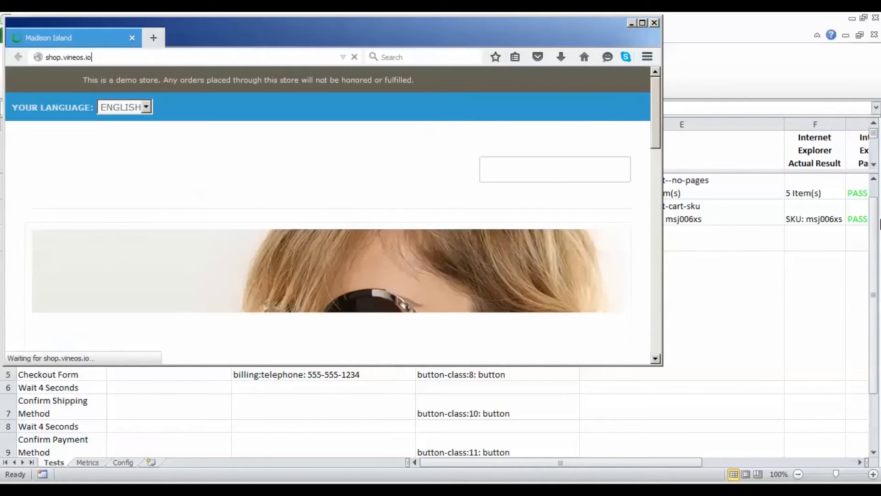
left_click(642, 23)
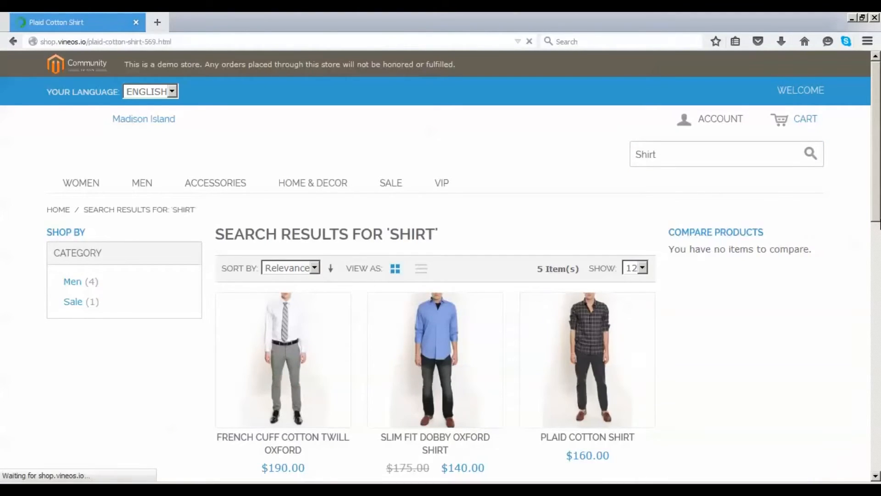
left_click(587, 360)
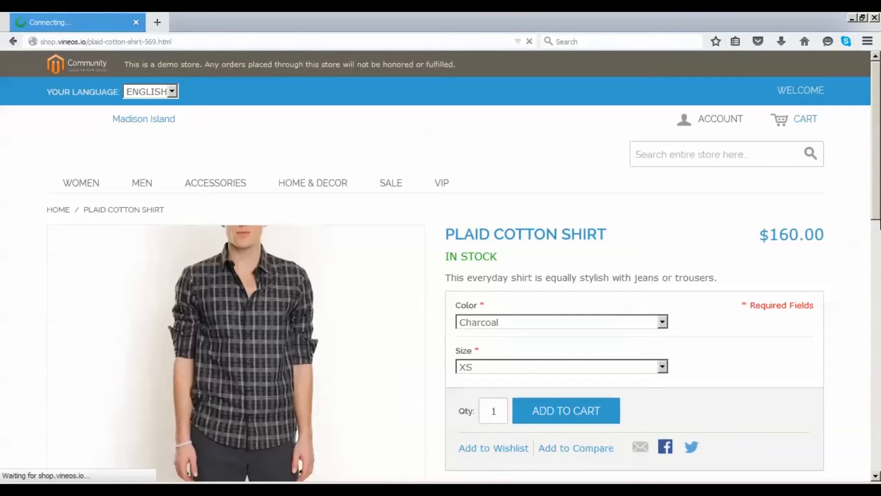
left_click(565, 411)
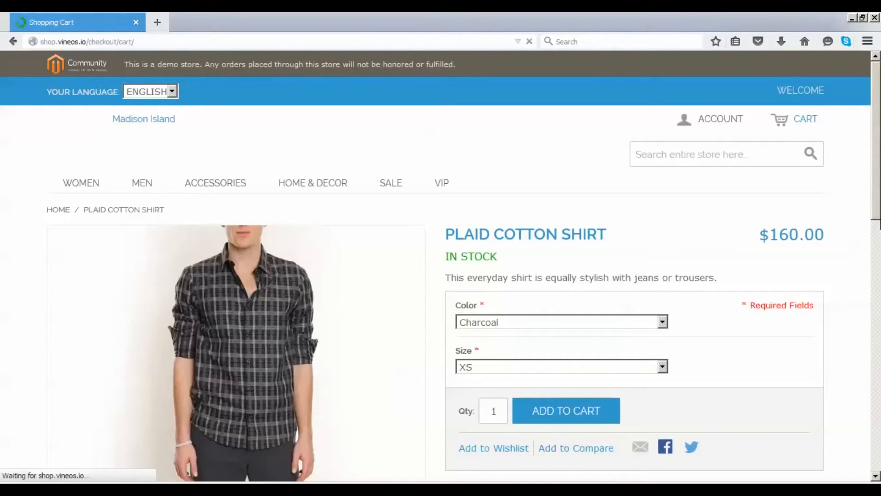
left_click(565, 410)
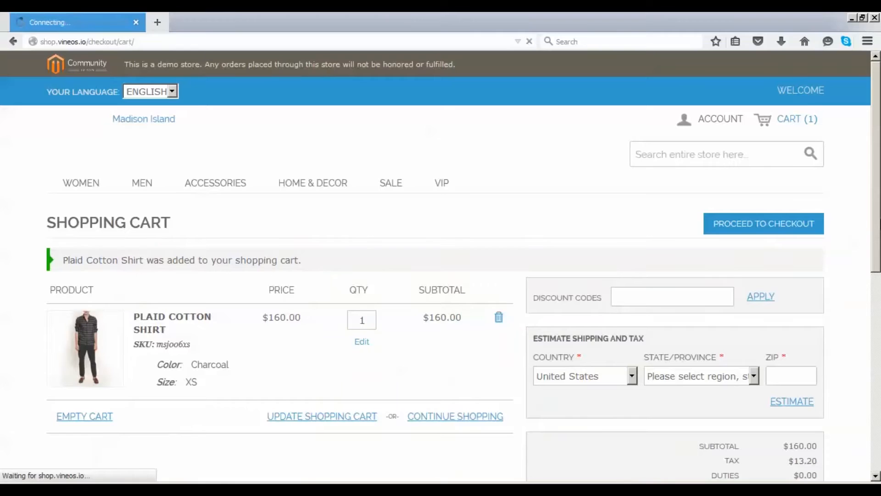
left_click(764, 223)
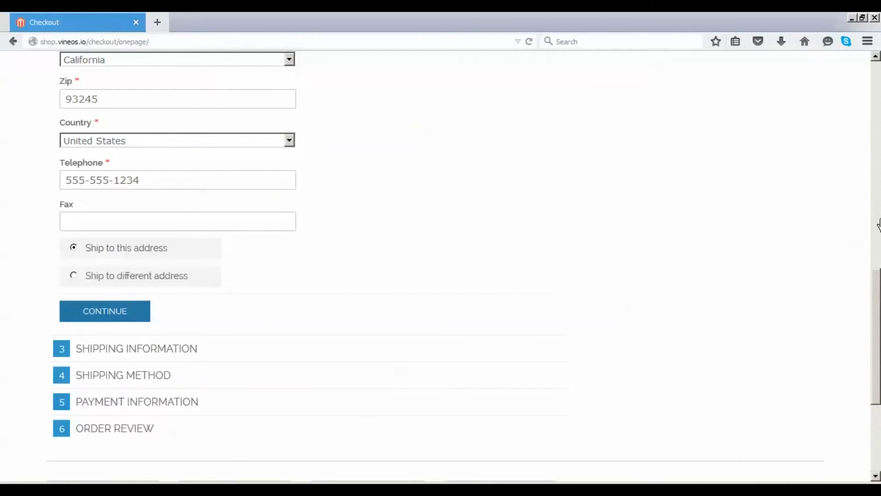
Continue past billing, Flat Rate shipping and Cash On Delivery payment.
left_click(105, 310)
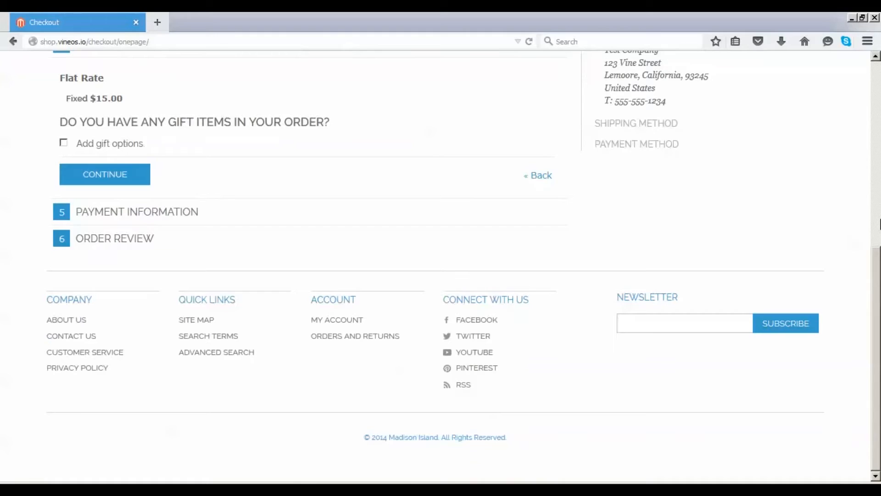
left_click(105, 175)
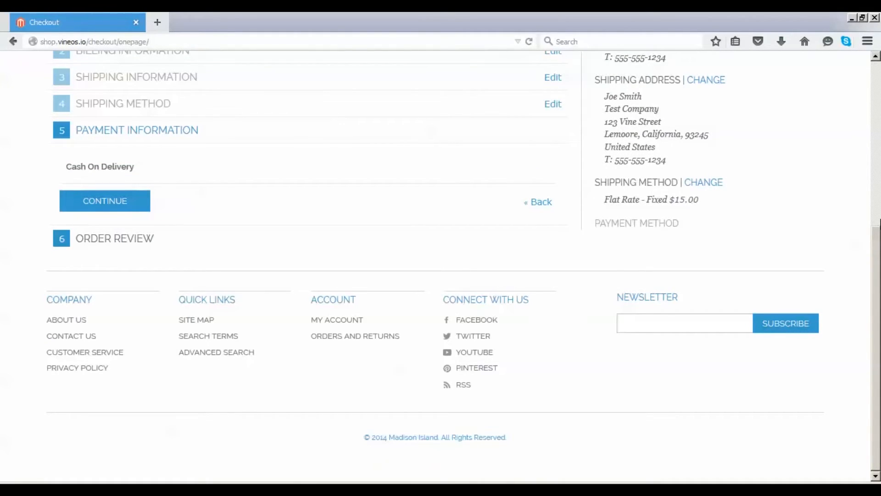
left_click(105, 201)
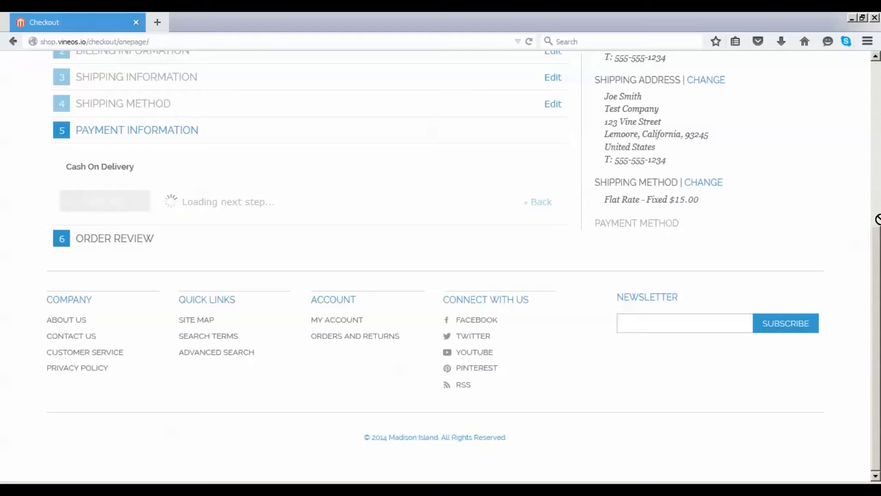
left_click(105, 201)
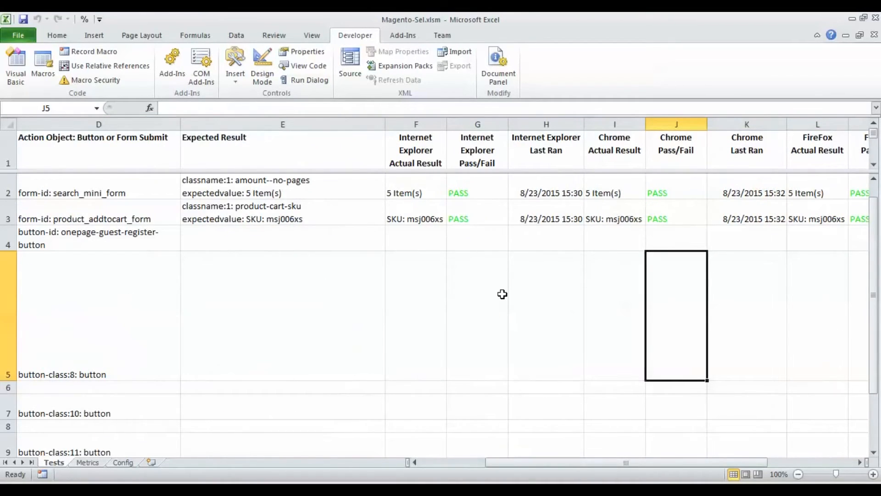
Scroll right to the FireFox columns and inspect the order-received PASS result in F11.
scroll("right", 3)
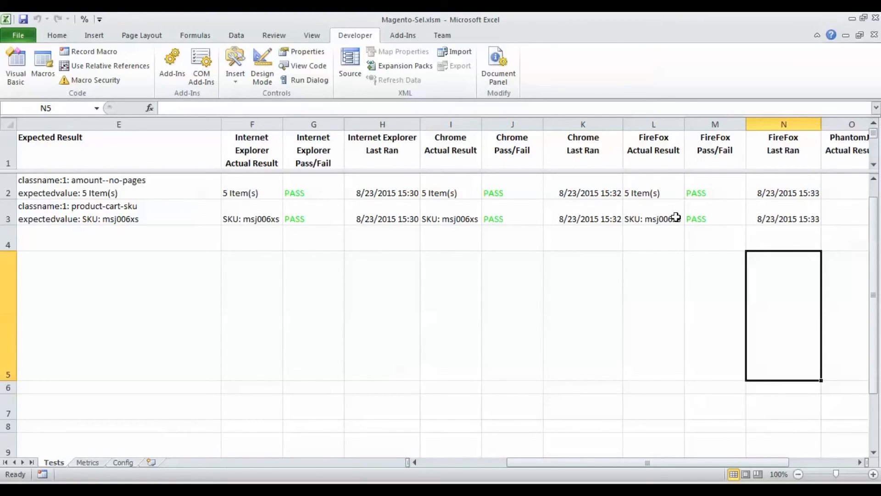
left_click(450, 238)
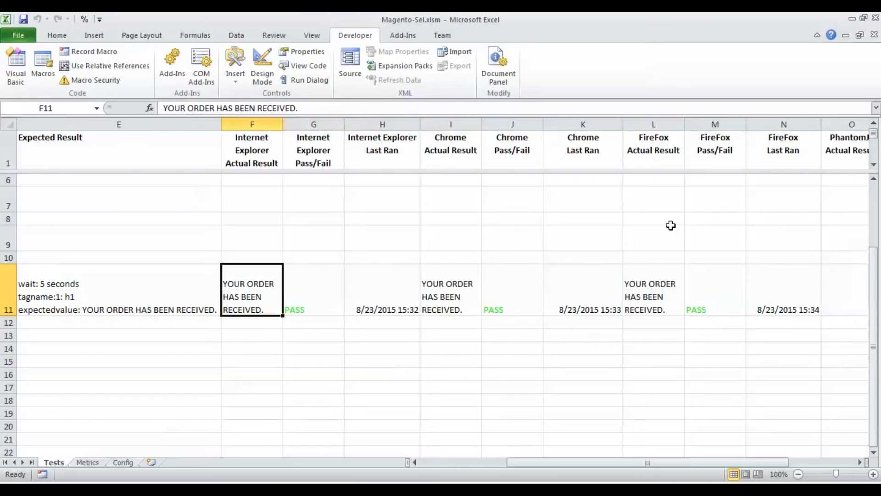
left_click(118, 289)
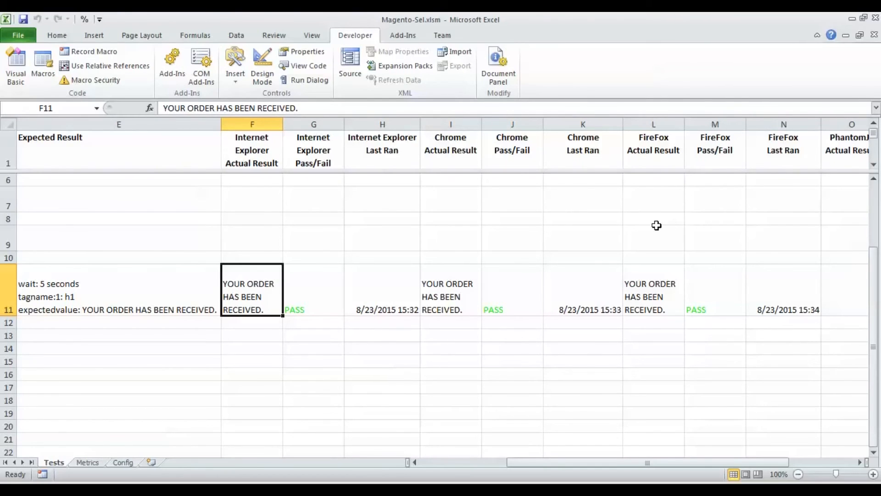
Open the Metrics sheet and check the latest row: 8/23/2015 15:34, 9 of 9 passed.
left_click(87, 463)
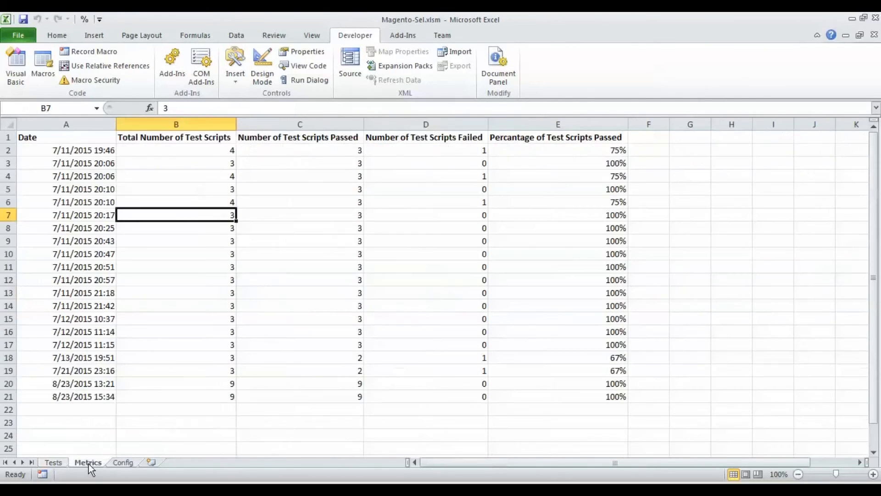
mouse_move(139, 372)
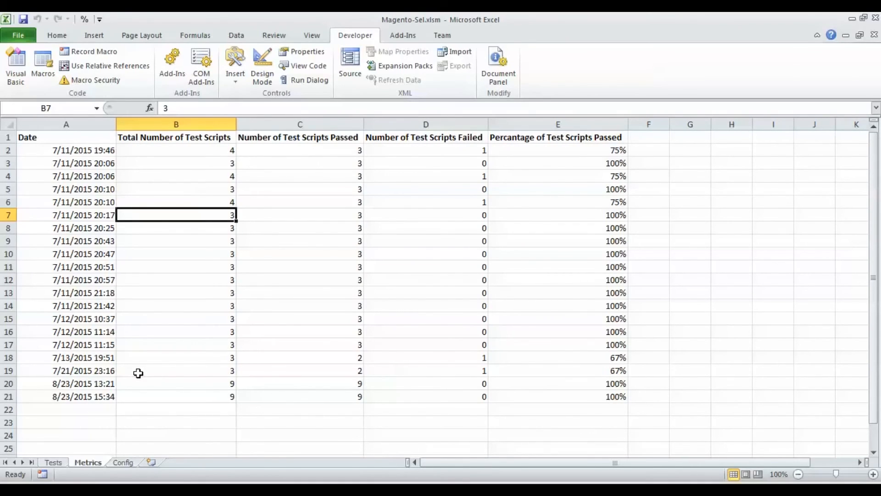
left_click(66, 396)
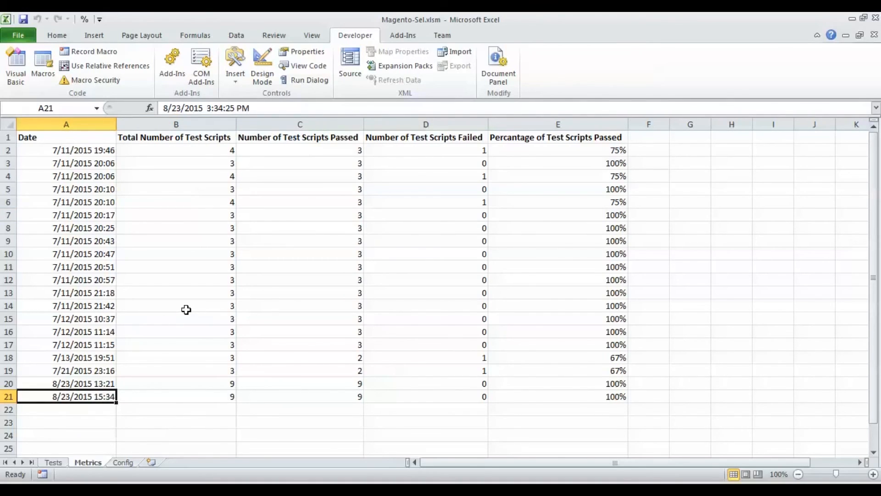
mouse_move(353, 377)
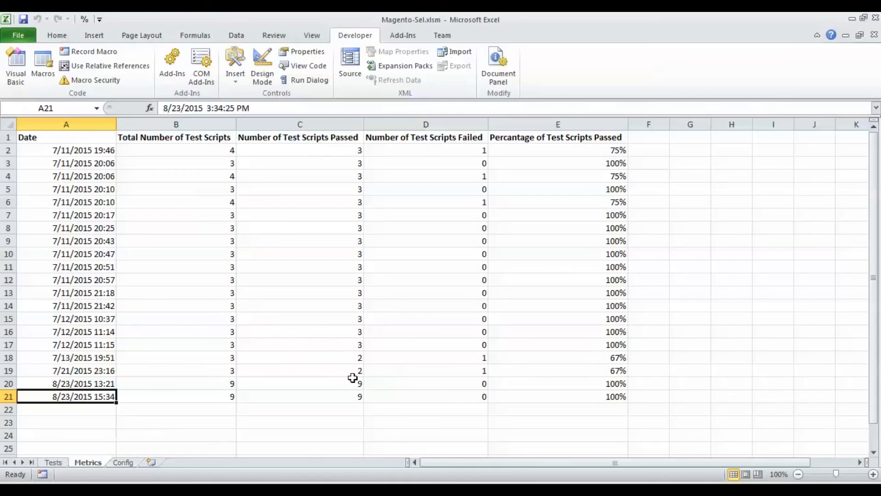